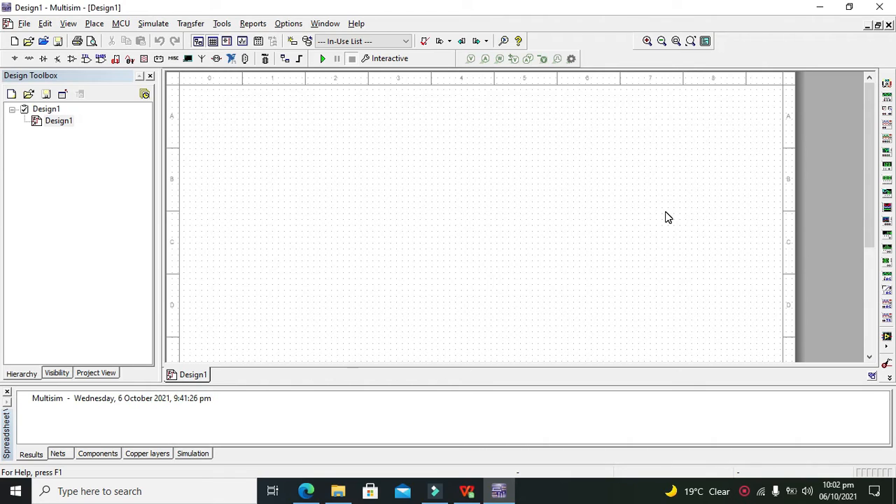
{"action": "mouse_move", "coordinate": [471, 208]}
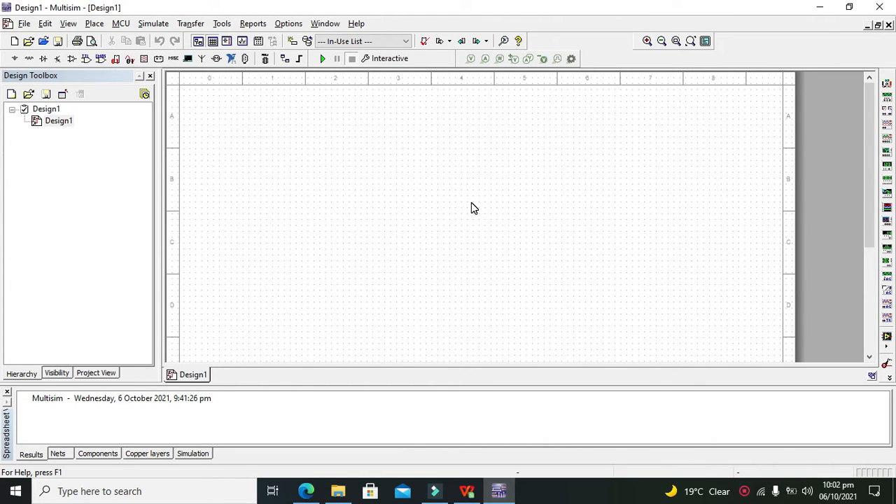
{"action": "mouse_move", "coordinate": [441, 217]}
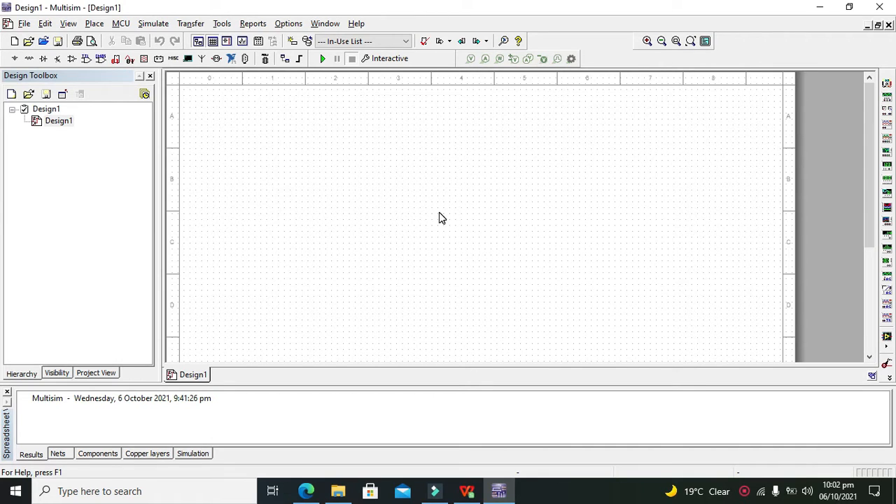
{"action": "mouse_move", "coordinate": [354, 190]}
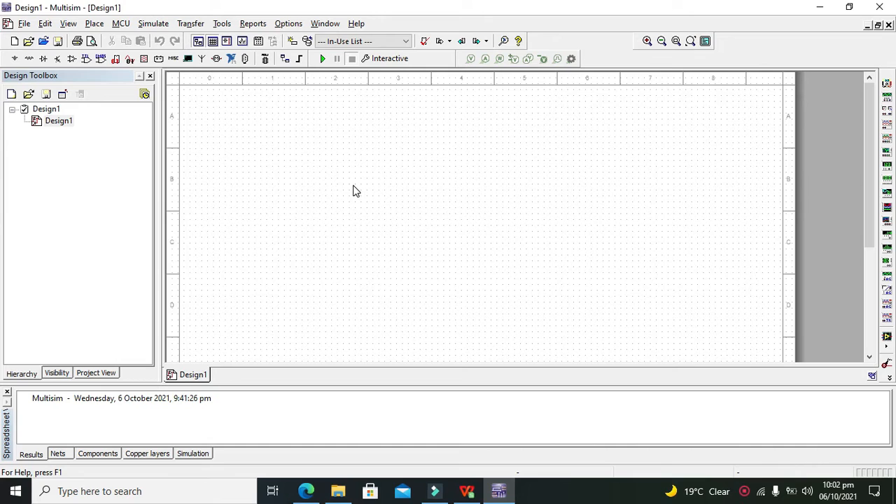
{"action": "mouse_move", "coordinate": [359, 189]}
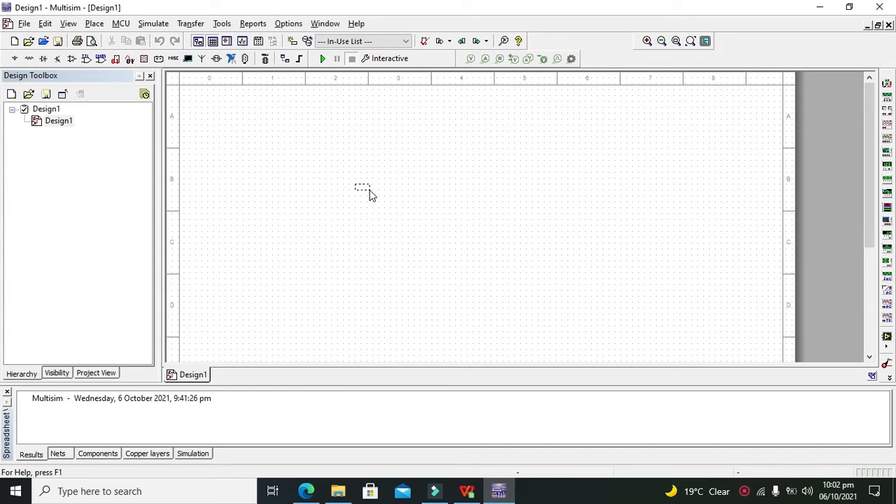
Search 'relay' and place the normally open RELAY1A_VIRTUAL relay K1
{"action": "left_click_drag", "start_coordinate": [361, 189], "coordinate": [362, 210]}
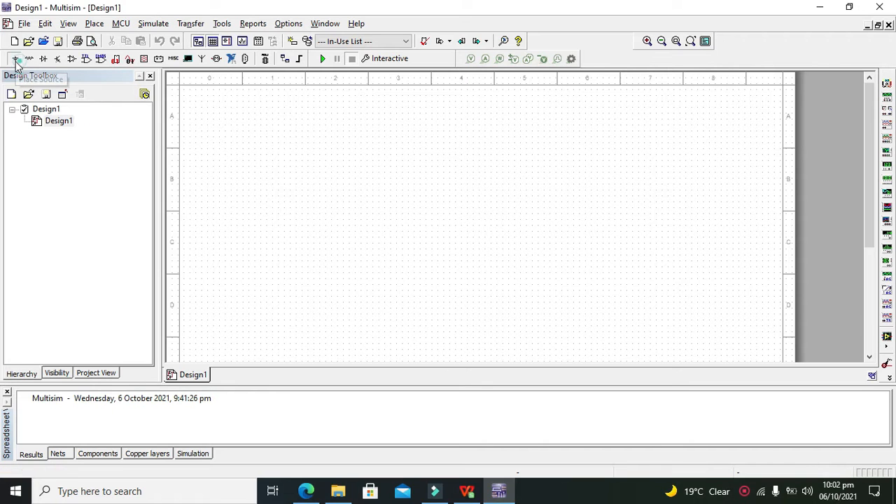
{"action": "left_click", "coordinate": [15, 63]}
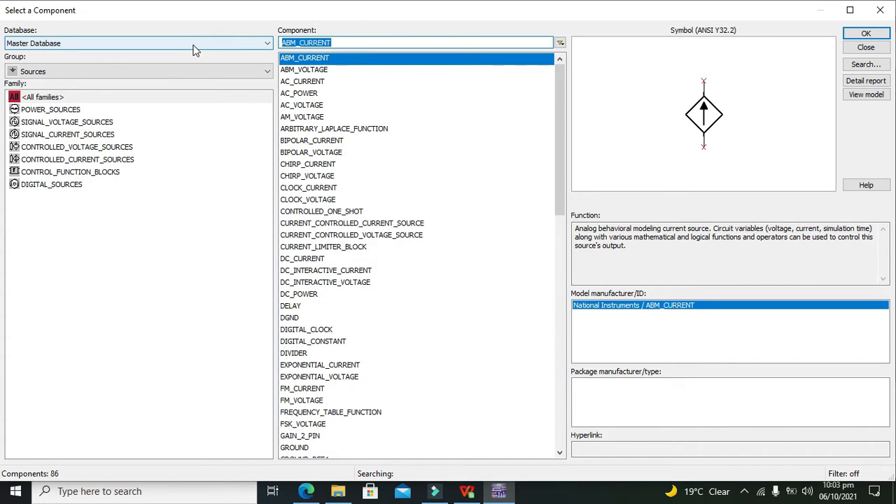
{"action": "type", "text": "relay"}
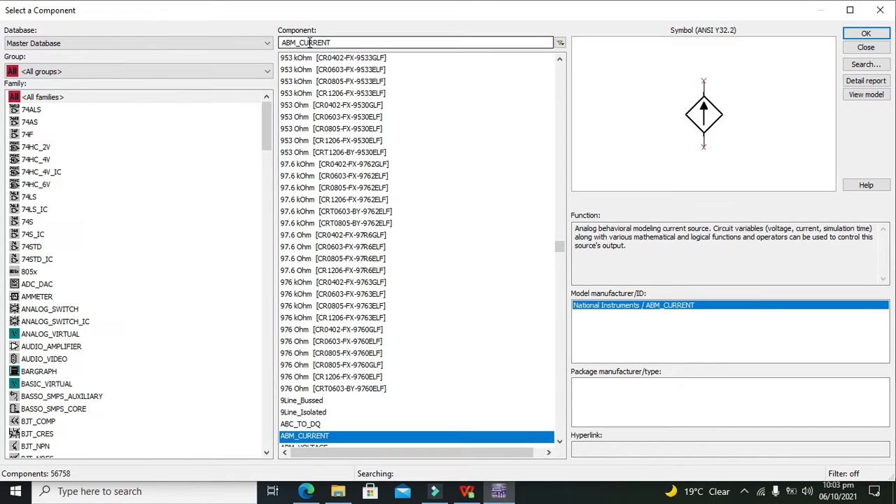
{"action": "type", "text": "r"}
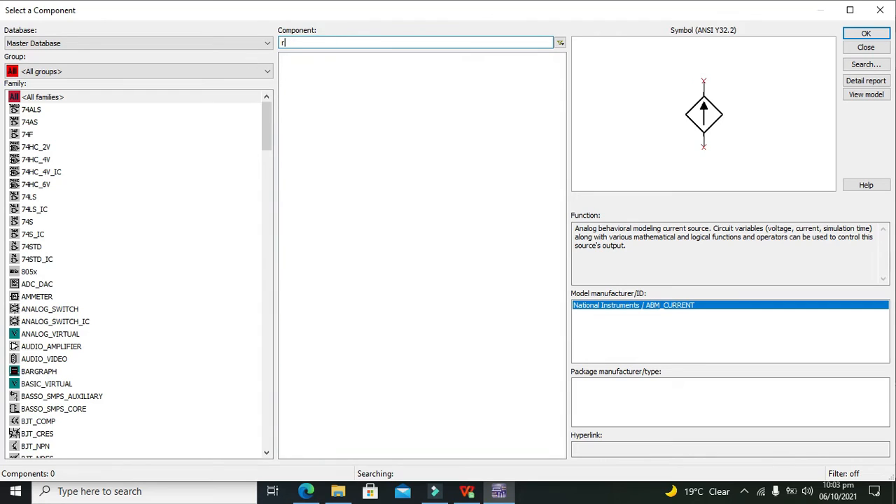
{"action": "type", "text": "ely"}
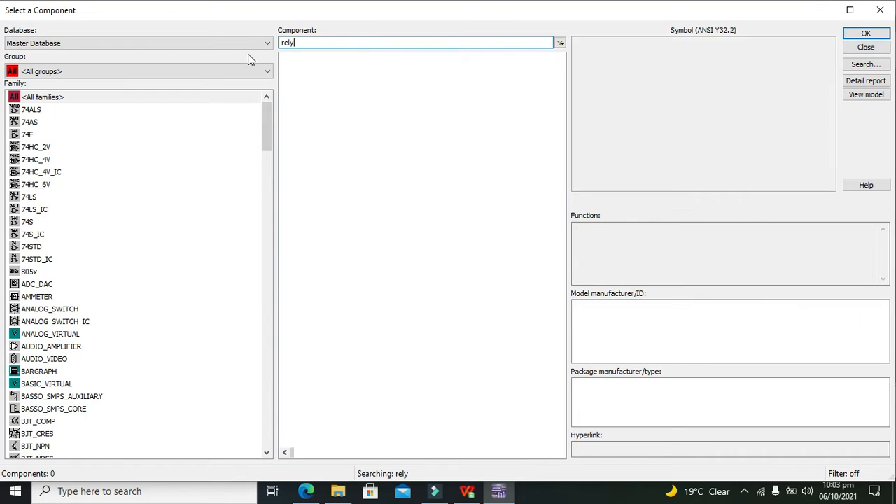
{"action": "key", "text": "Backspace"}
{"action": "type", "text": "a"}
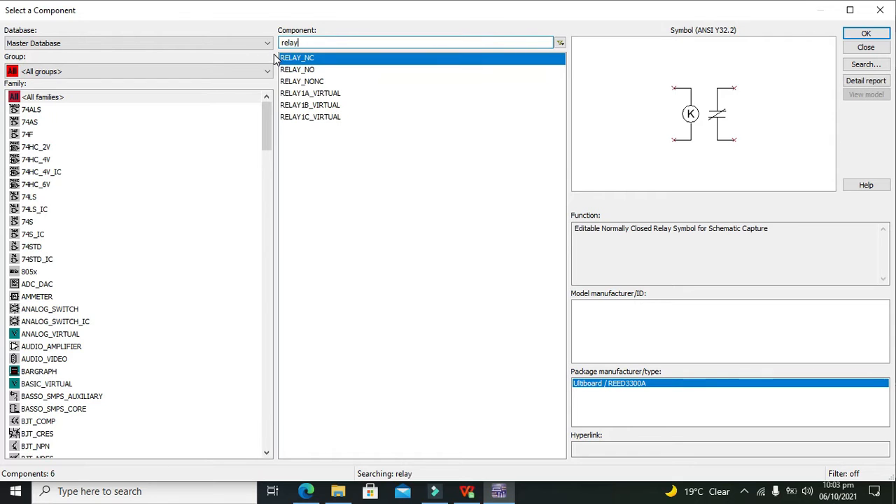
{"action": "left_click", "coordinate": [311, 93]}
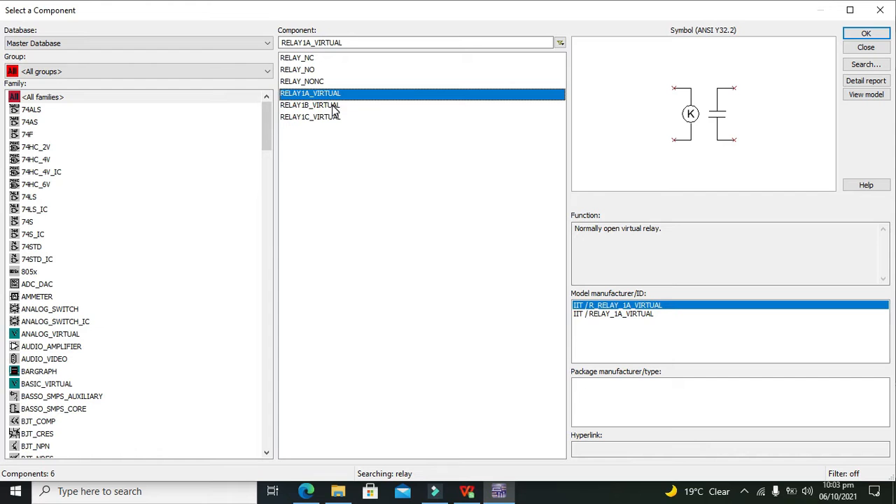
{"action": "left_click", "coordinate": [310, 105]}
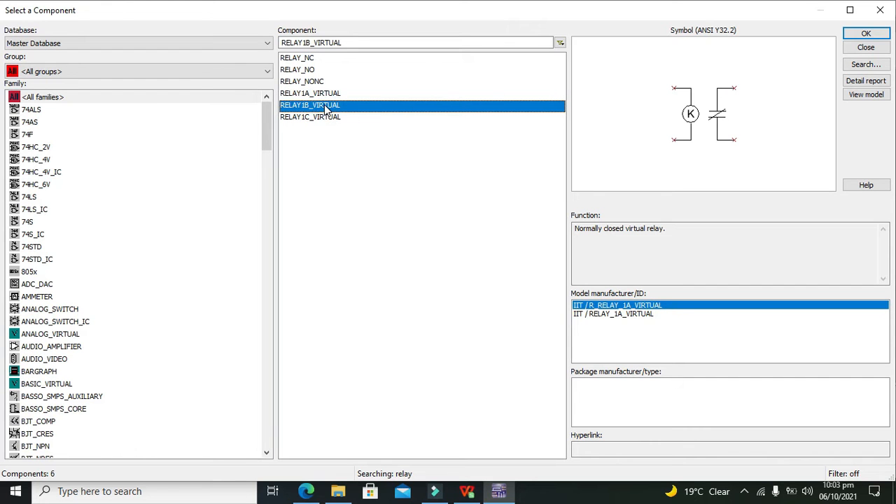
{"action": "left_click", "coordinate": [310, 93]}
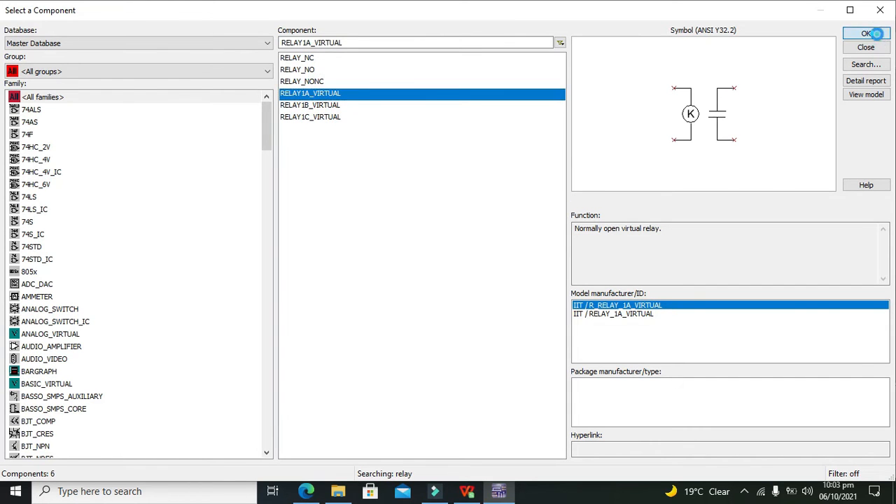
{"action": "left_click", "coordinate": [866, 33]}
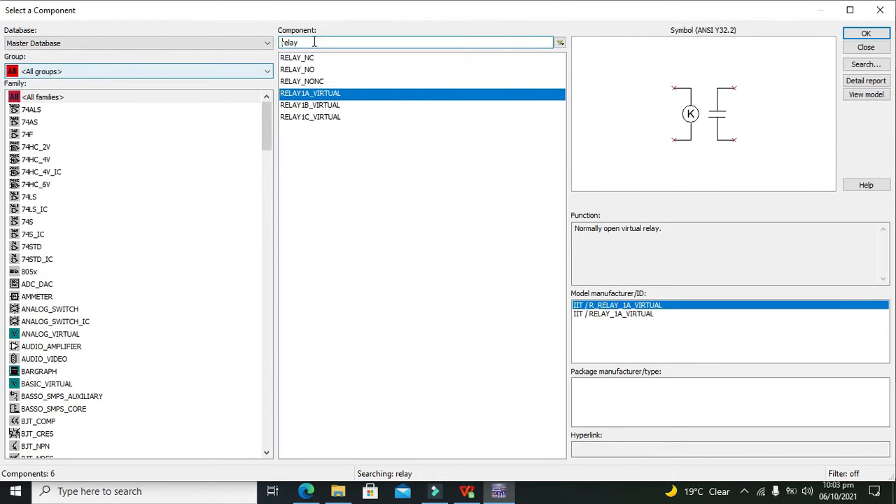
Replace the search with 'dip' and confirm the DIPSW1 switch
{"action": "triple_click", "coordinate": [417, 43]}
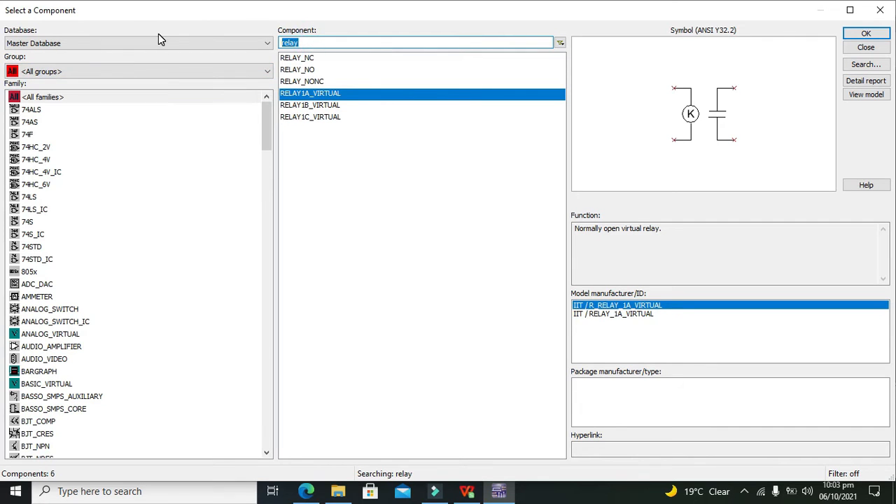
{"action": "type", "text": "dip"}
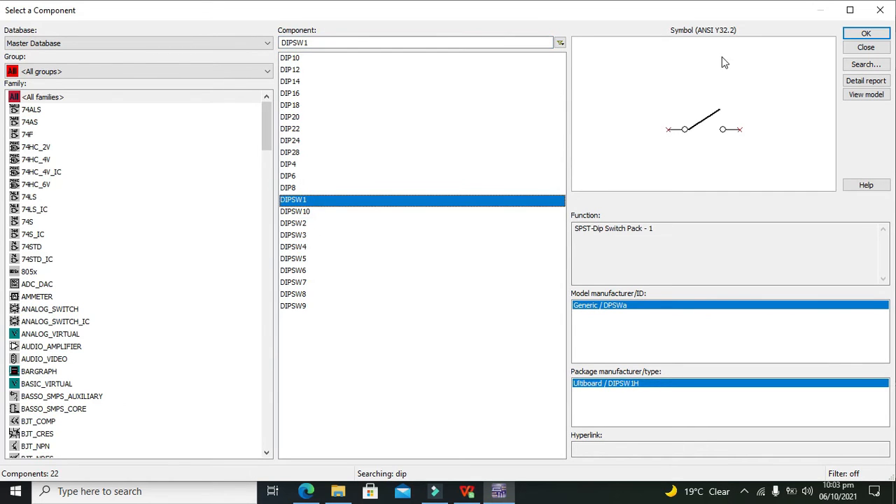
{"action": "left_click", "coordinate": [866, 33]}
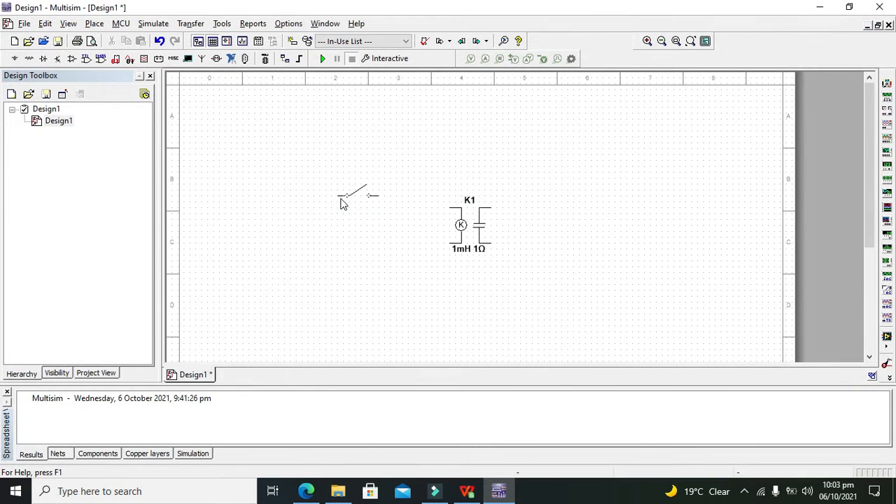
Drop switch S1 left of relay K1 and select the green LED
{"action": "left_click", "coordinate": [359, 208]}
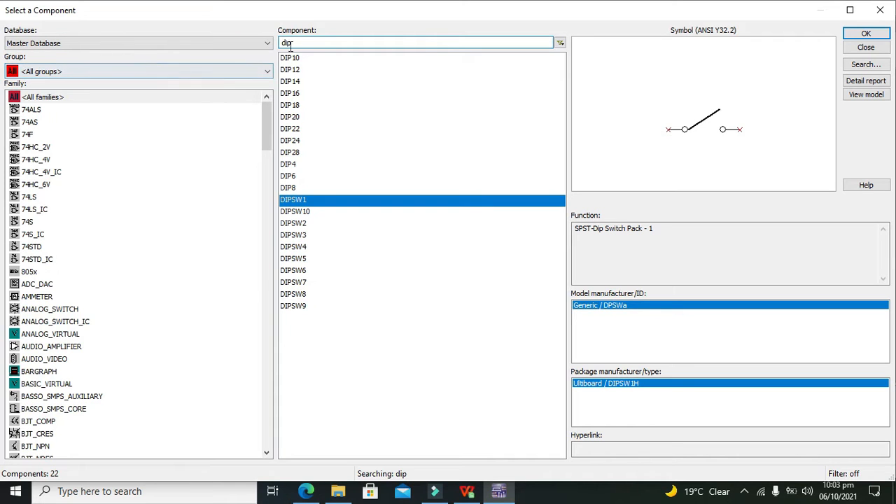
{"action": "type", "text": "led"}
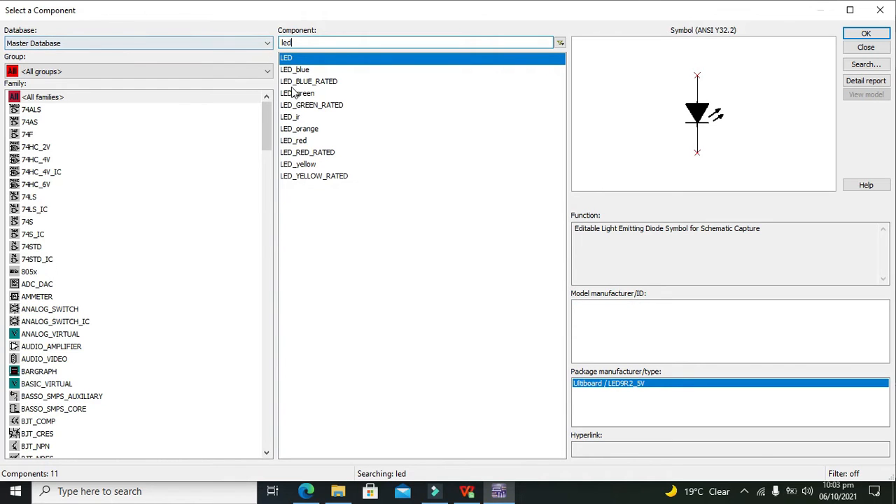
{"action": "left_click", "coordinate": [298, 93]}
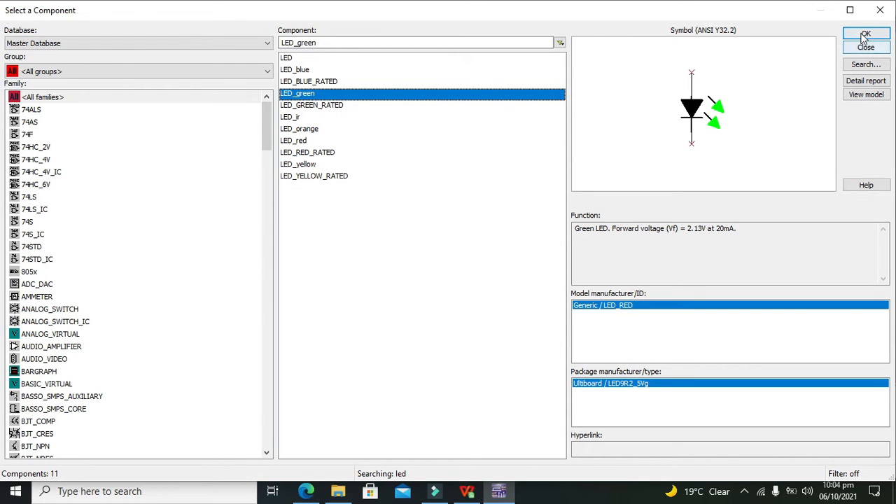
{"action": "left_click", "coordinate": [866, 37]}
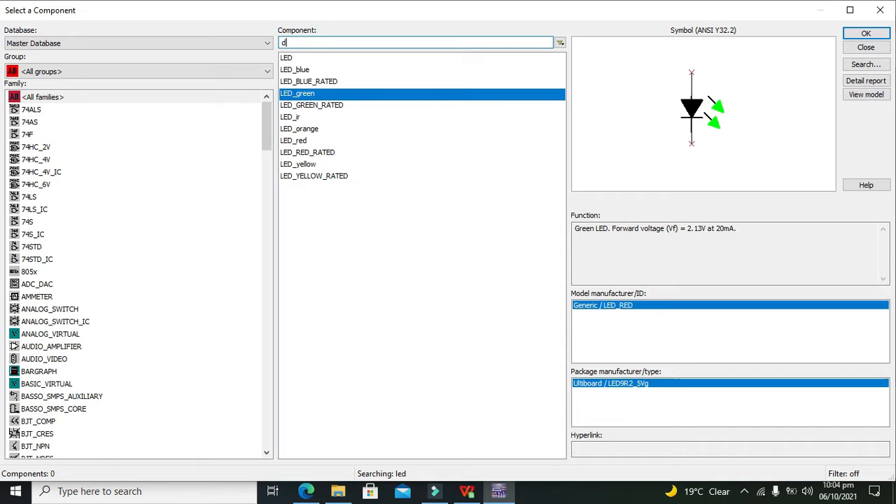
Search 'dc' to pick the DC_POWER source, then start searching for ground
{"action": "type", "text": "dc powe"}
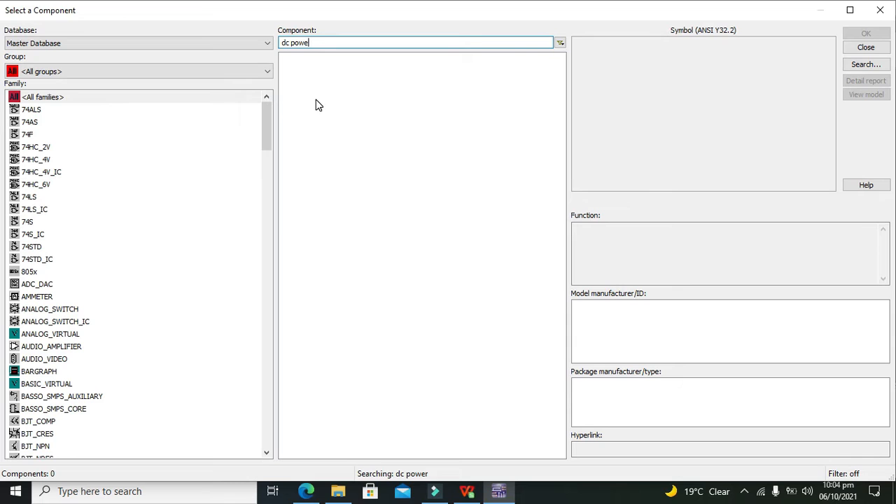
{"action": "key", "text": "BackSpace"}
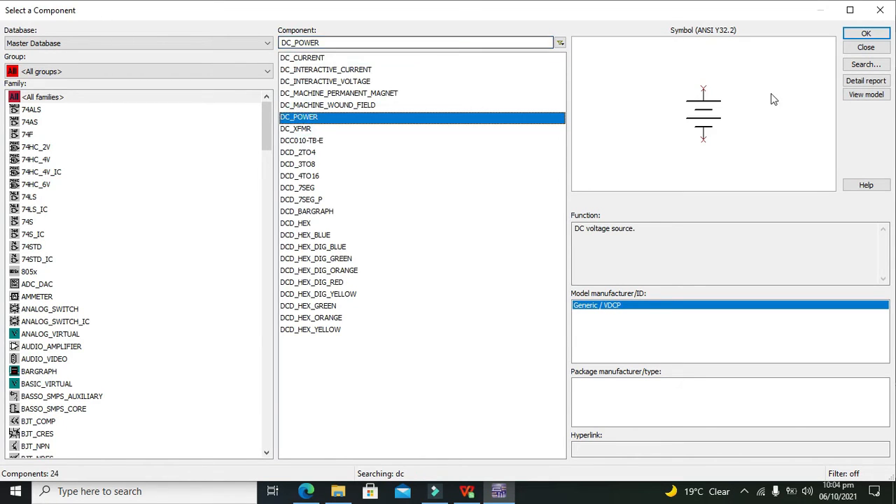
{"action": "left_click", "coordinate": [866, 33]}
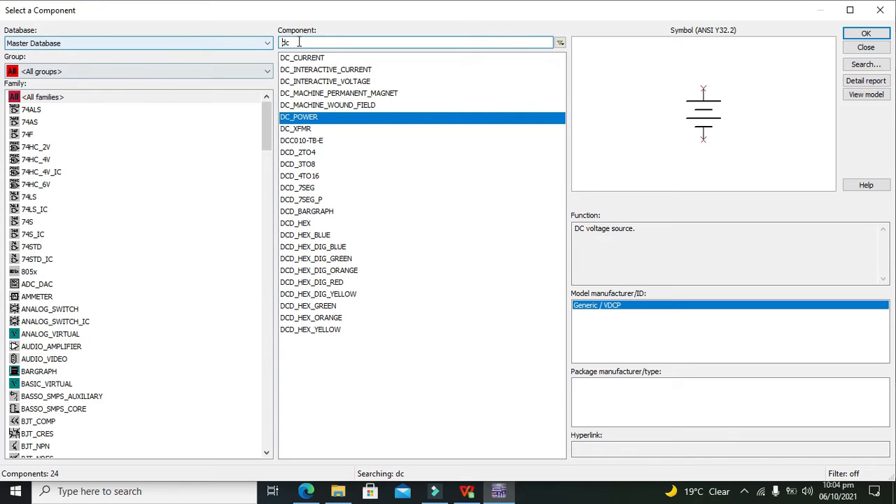
{"action": "type", "text": "g"}
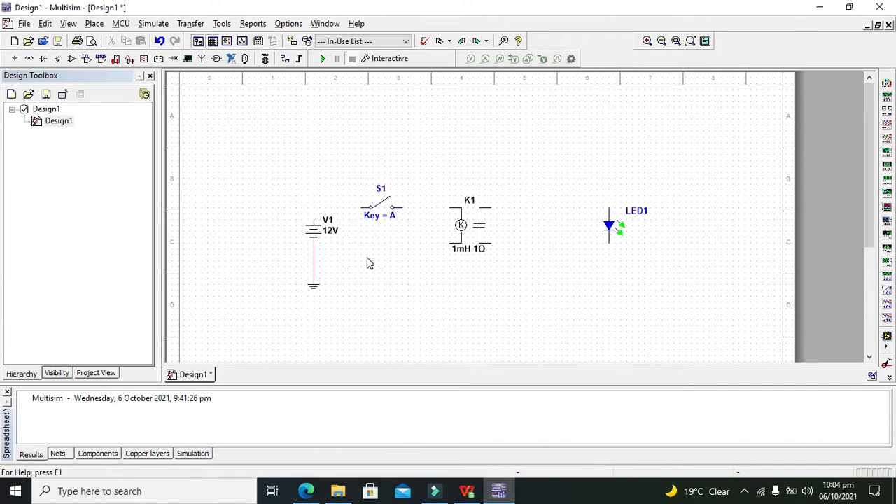
Wire V1's positive terminal to switch S1
{"action": "left_click", "coordinate": [380, 203]}
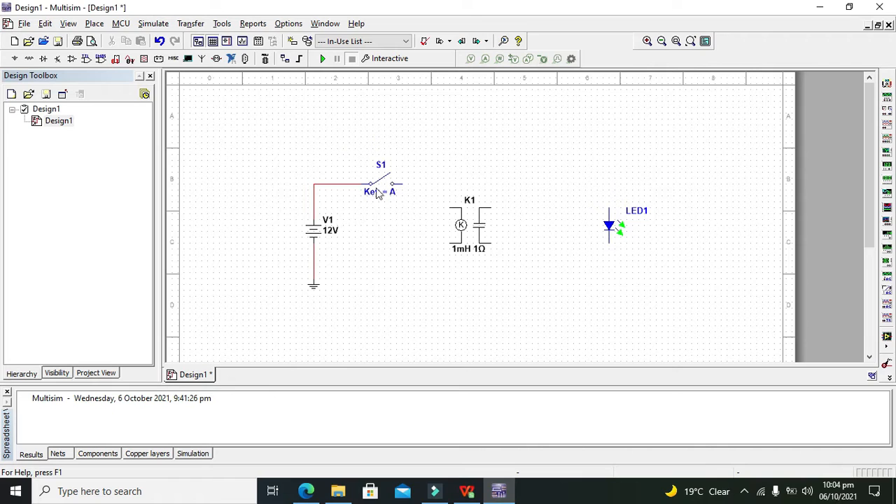
{"action": "mouse_move", "coordinate": [413, 212]}
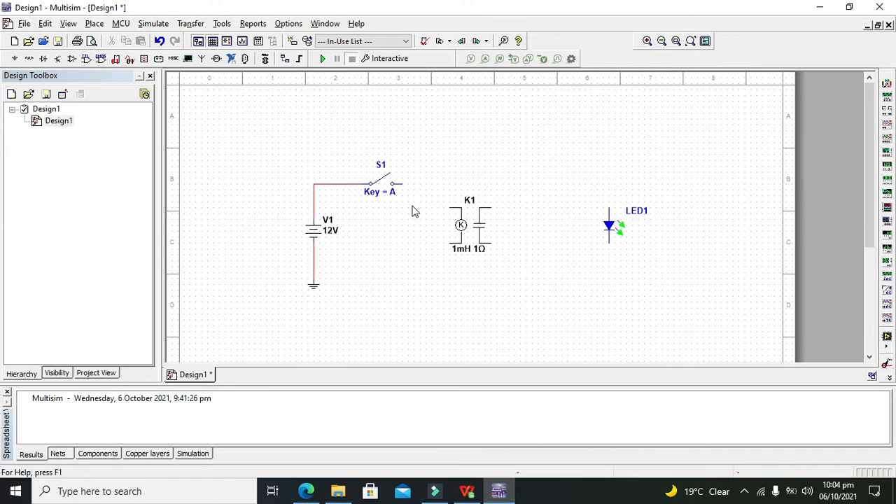
{"action": "mouse_move", "coordinate": [462, 231]}
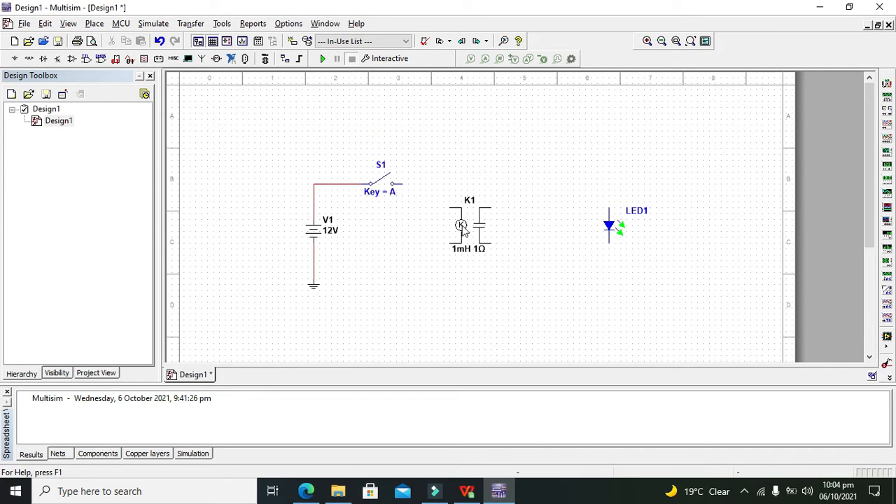
{"action": "mouse_move", "coordinate": [570, 226]}
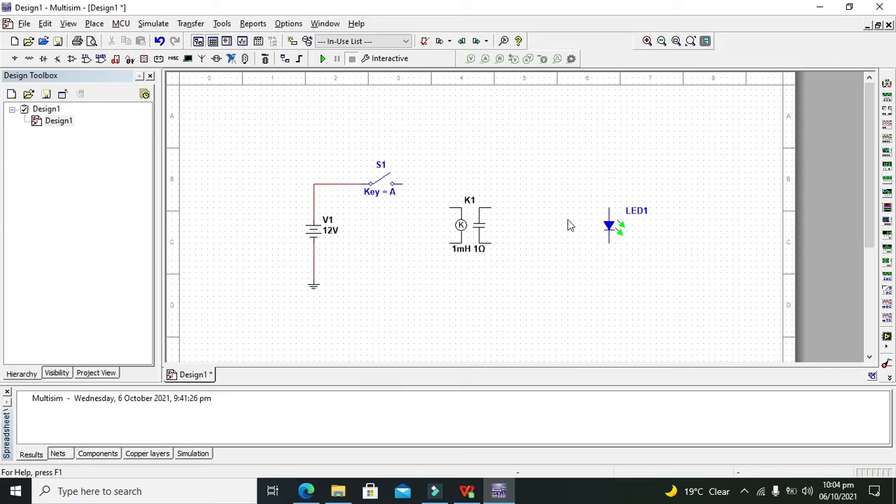
{"action": "mouse_move", "coordinate": [488, 212]}
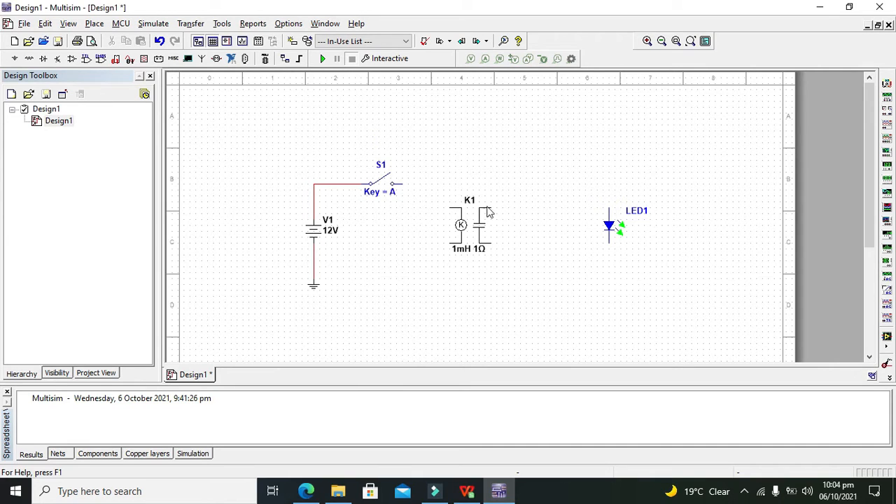
{"action": "mouse_move", "coordinate": [462, 225]}
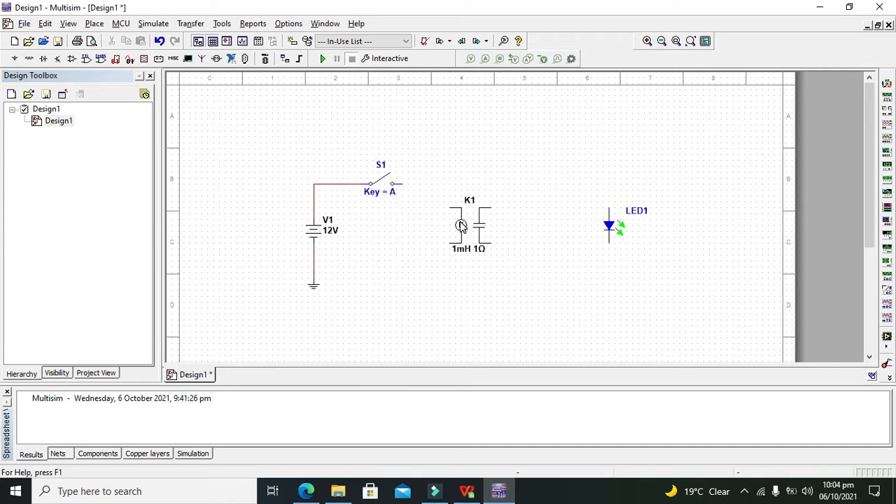
{"action": "mouse_move", "coordinate": [465, 226]}
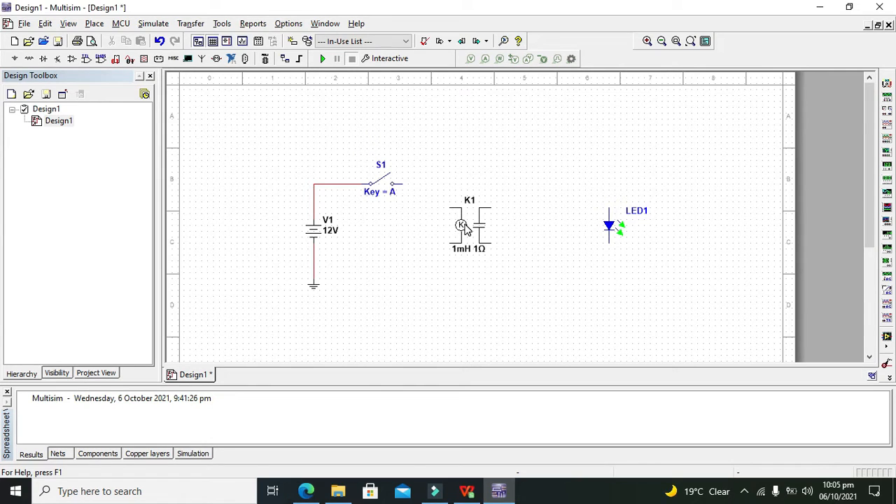
{"action": "mouse_move", "coordinate": [455, 213]}
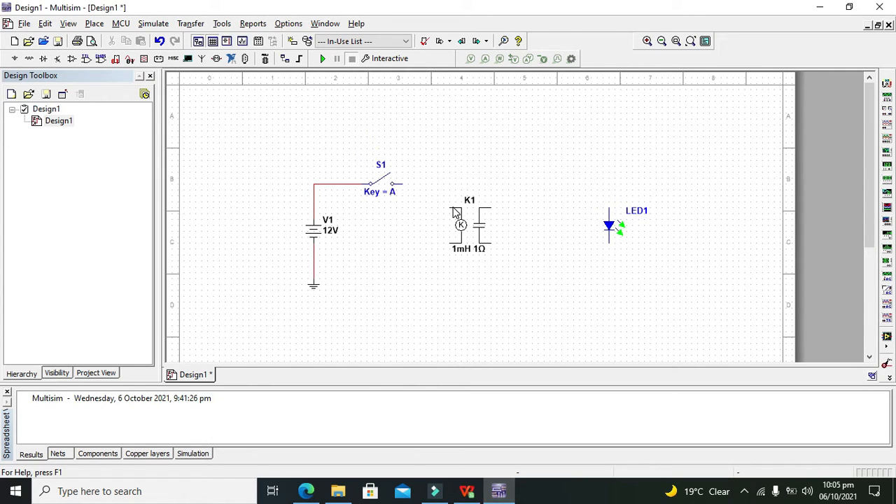
Wire S1 into K1's coil and run V2's wire to LED1's top terminal
{"action": "left_click", "coordinate": [419, 184]}
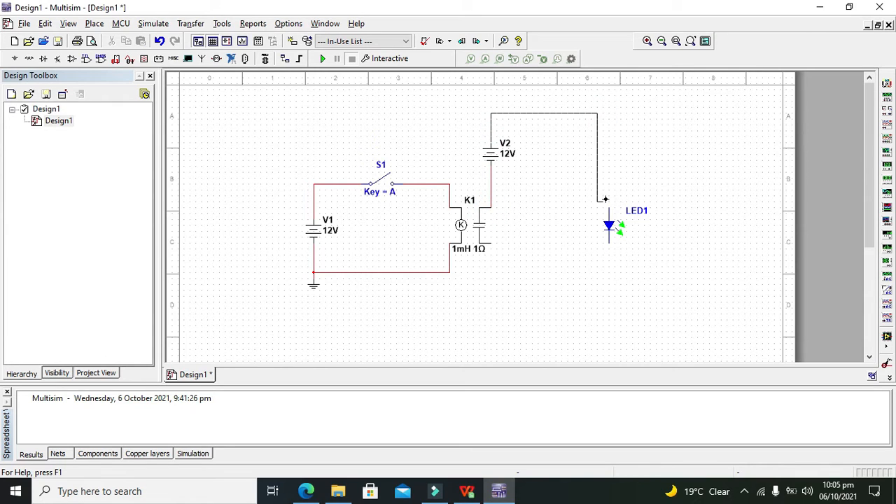
{"action": "left_click", "coordinate": [609, 226]}
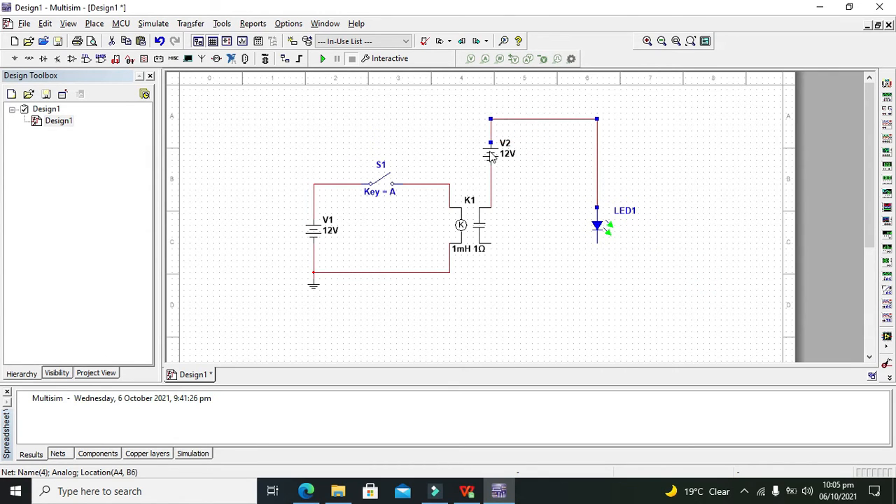
Set source V2's voltage to 1.8 V in its properties
{"action": "left_click", "coordinate": [490, 154]}
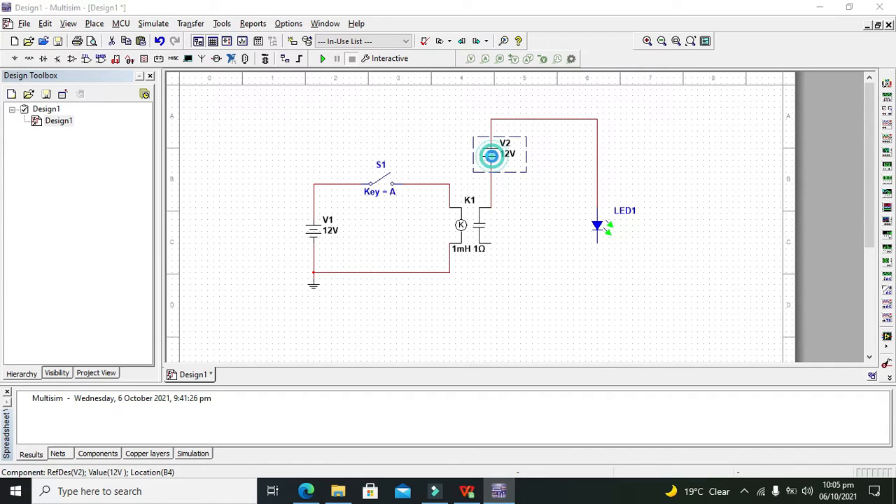
{"action": "double_click", "coordinate": [492, 155]}
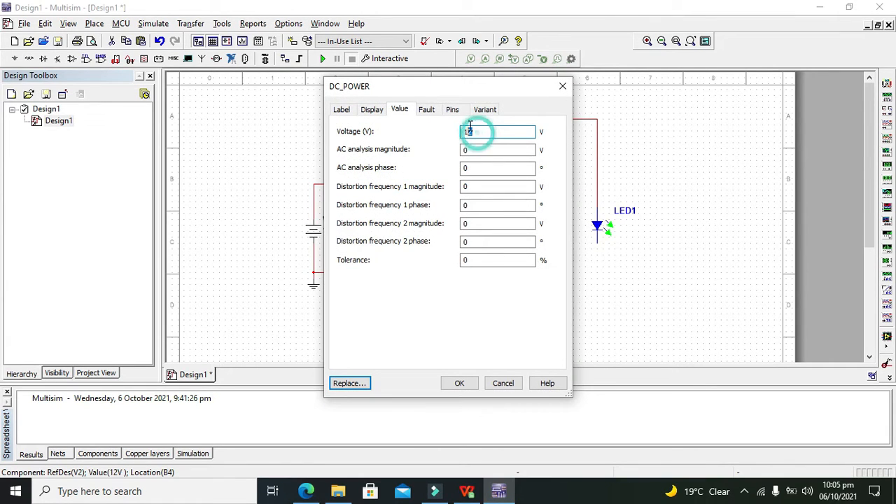
{"action": "type", "text": "1.8"}
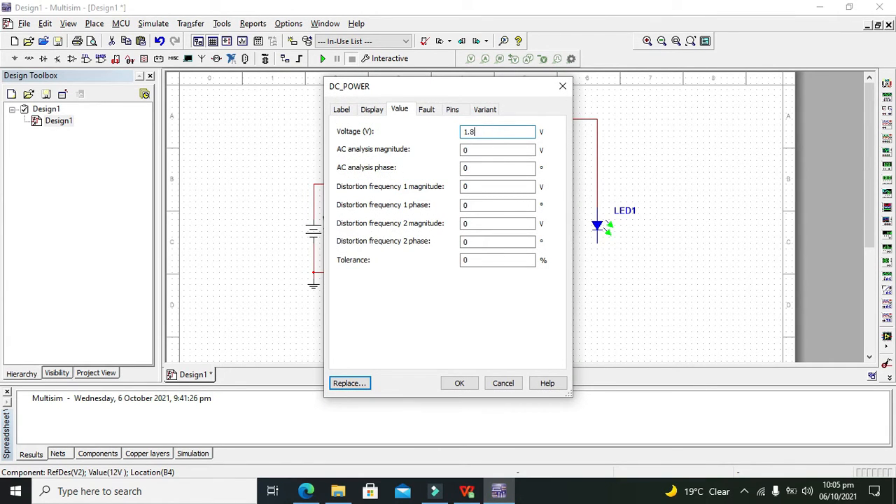
{"action": "left_click", "coordinate": [459, 383]}
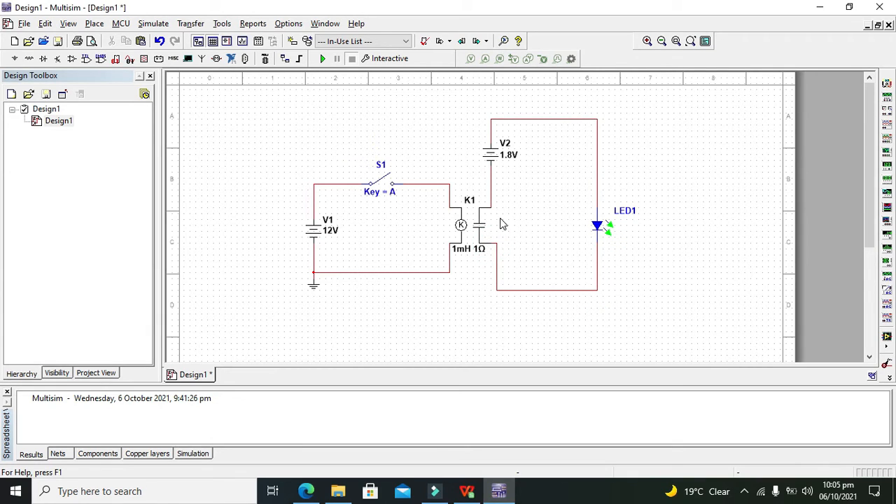
{"action": "mouse_move", "coordinate": [435, 208]}
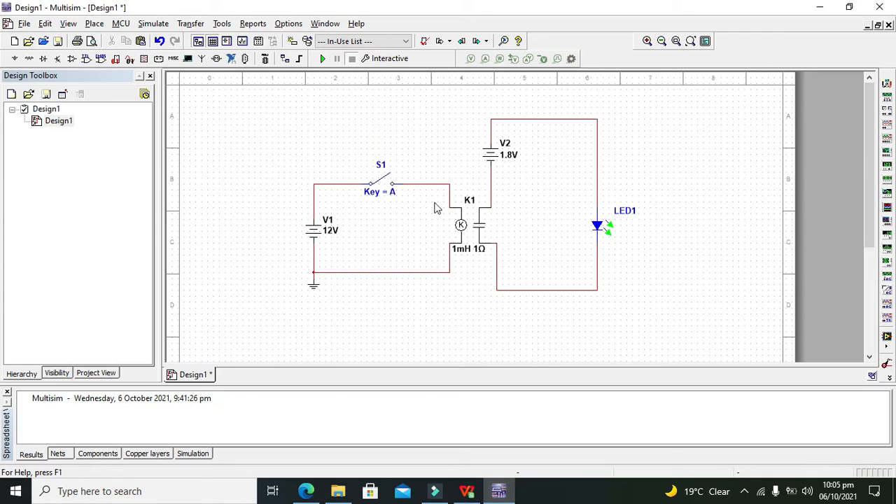
{"action": "mouse_move", "coordinate": [376, 235]}
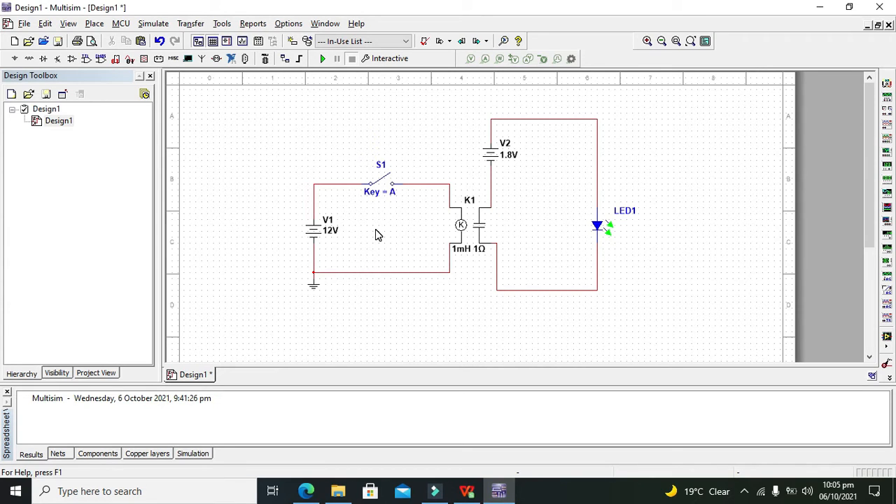
{"action": "mouse_move", "coordinate": [387, 217]}
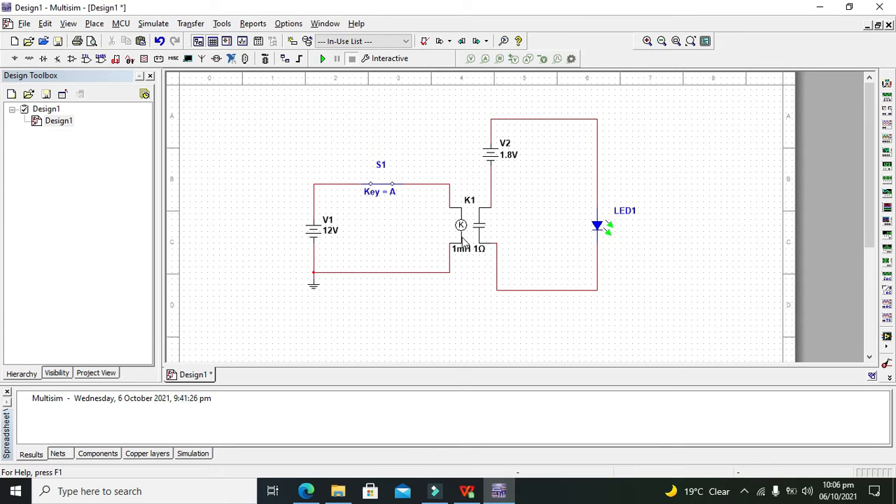
{"action": "mouse_move", "coordinate": [318, 273]}
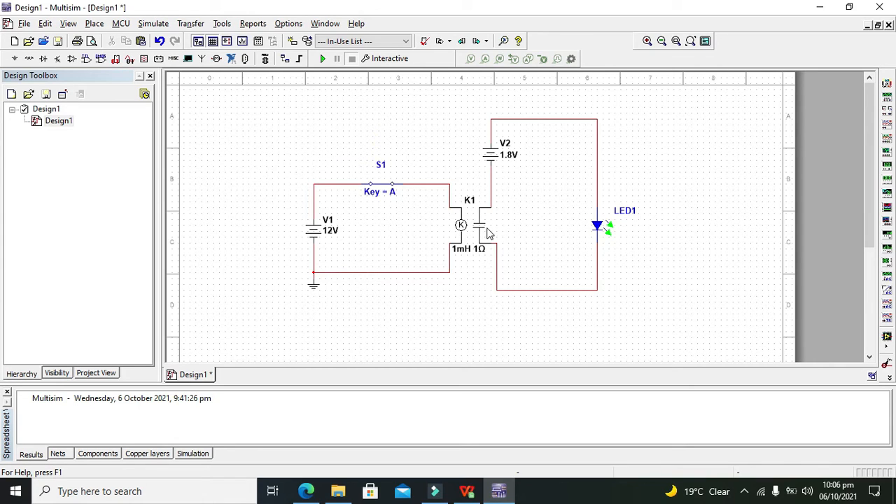
{"action": "mouse_move", "coordinate": [486, 223]}
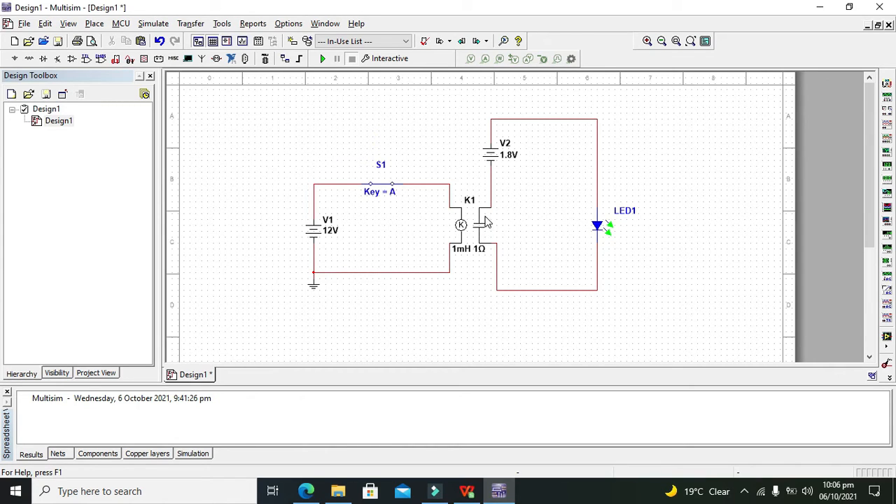
{"action": "mouse_move", "coordinate": [483, 226]}
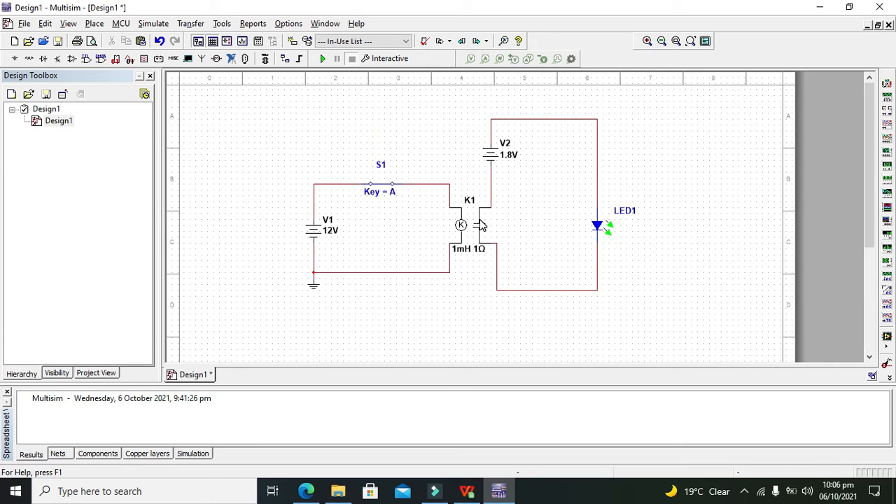
{"action": "mouse_move", "coordinate": [482, 228]}
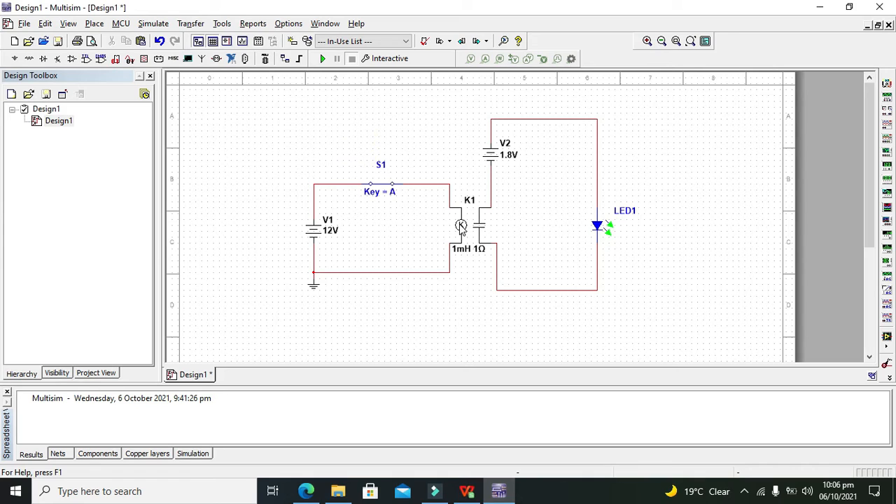
{"action": "mouse_move", "coordinate": [463, 242]}
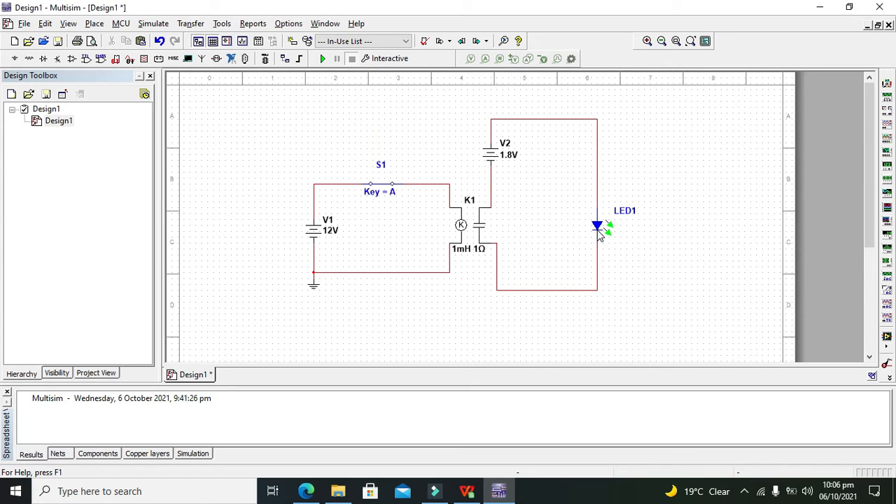
{"action": "mouse_move", "coordinate": [427, 192]}
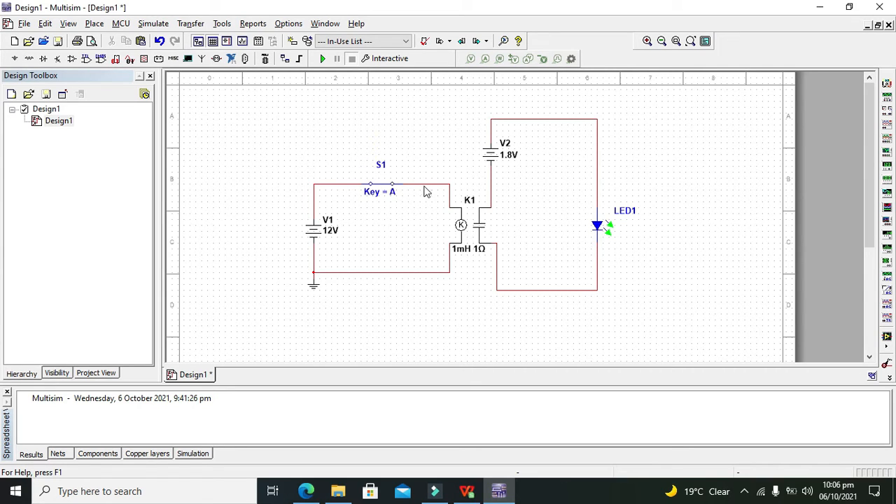
Click the wire between S1 and relay K1's coil
{"action": "left_click", "coordinate": [420, 184]}
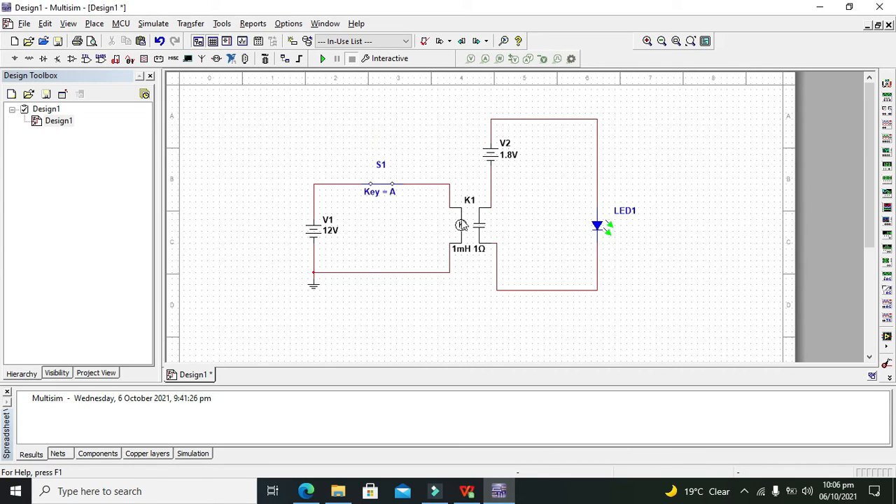
{"action": "mouse_move", "coordinate": [481, 230]}
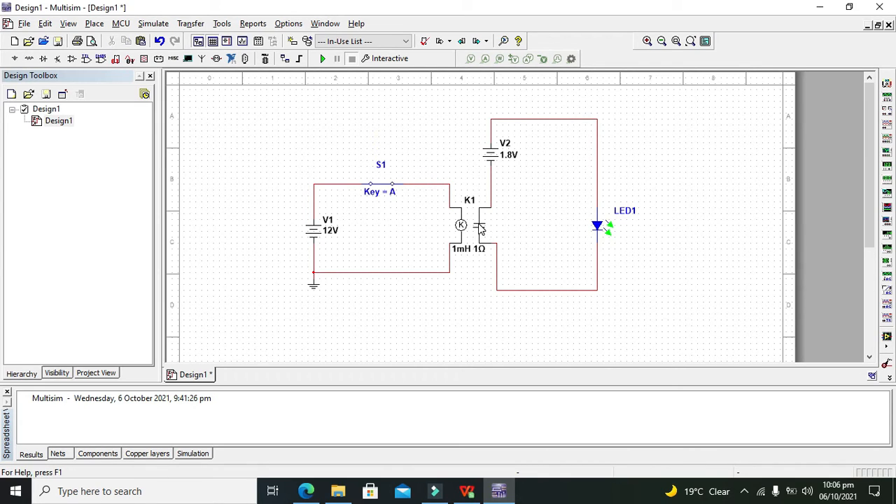
{"action": "mouse_move", "coordinate": [432, 171]}
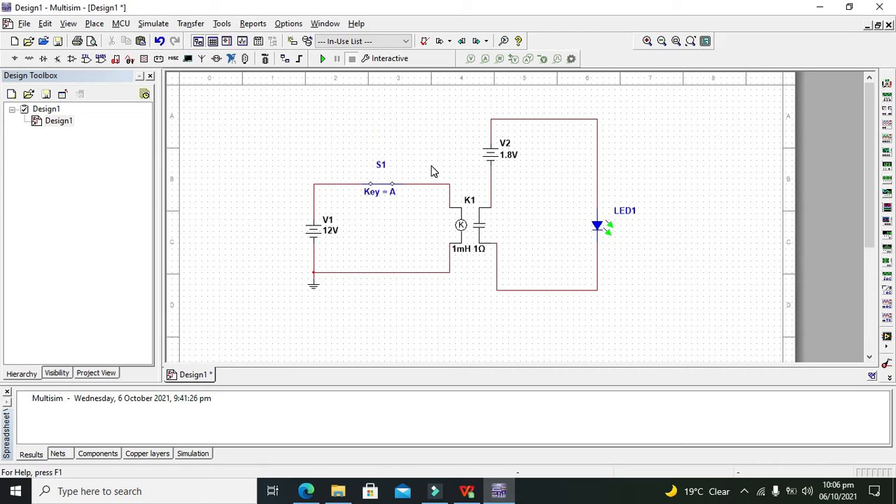
{"action": "mouse_move", "coordinate": [323, 59]}
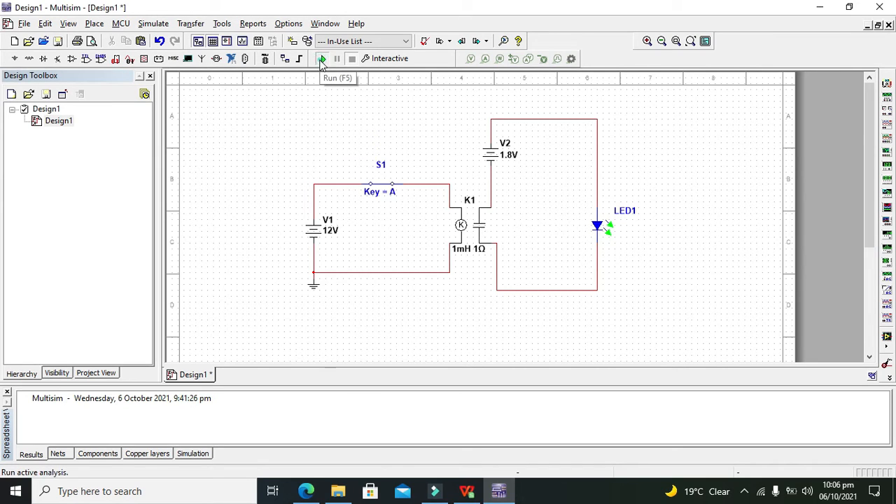
Start the simulation and toggle switch S1, leaving LED1 unlit
{"action": "left_click", "coordinate": [322, 58]}
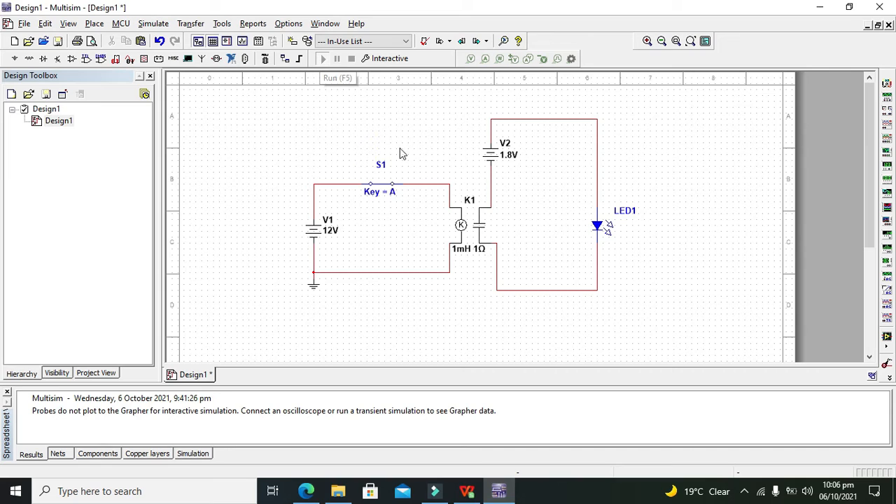
{"action": "mouse_move", "coordinate": [399, 148]}
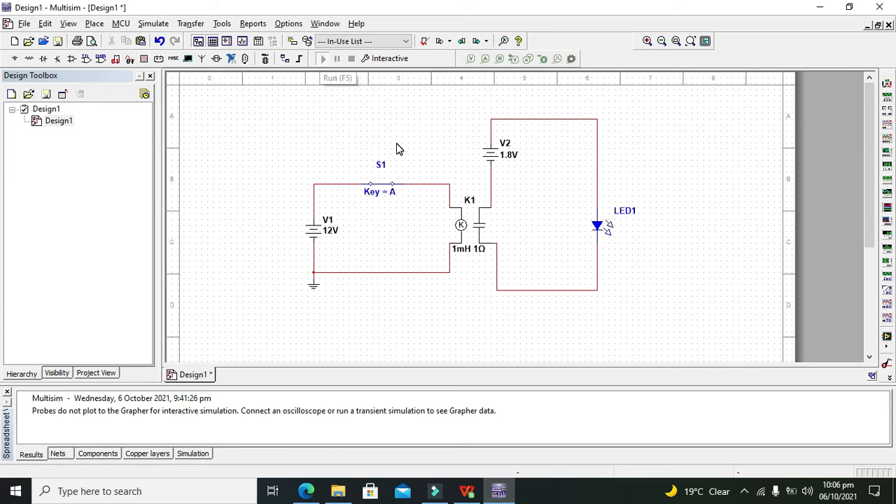
{"action": "left_click", "coordinate": [385, 187]}
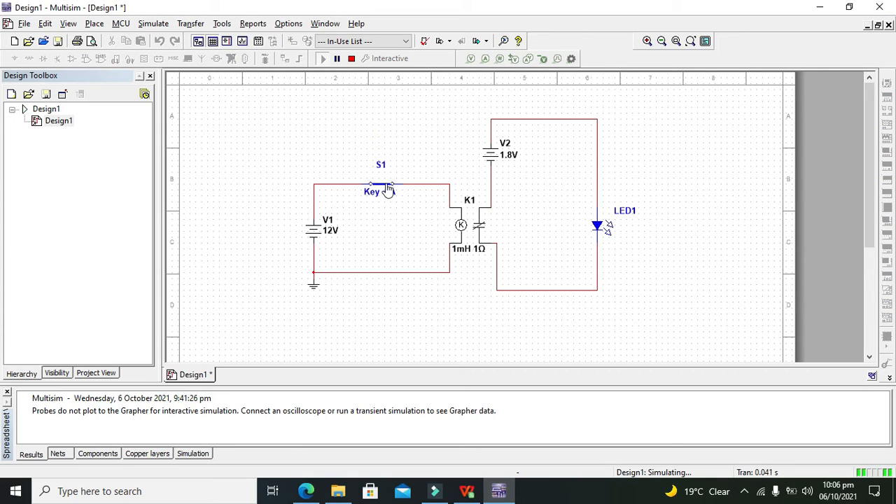
{"action": "left_click", "coordinate": [381, 184]}
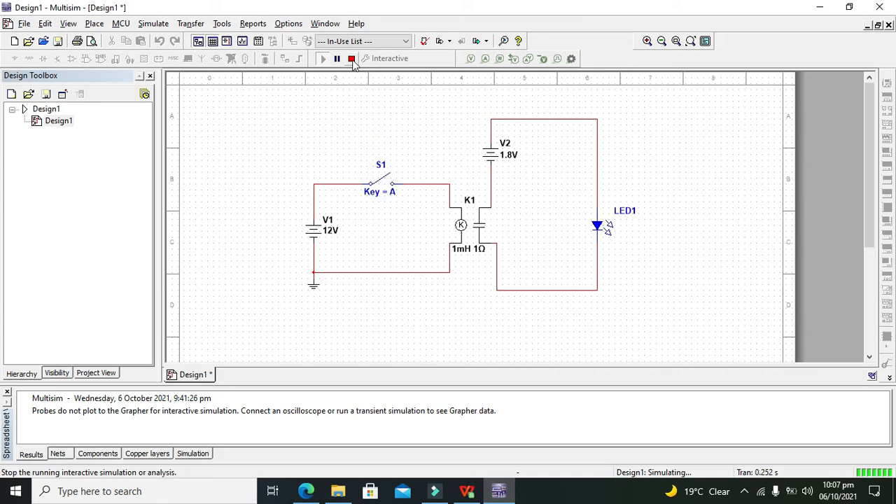
Change V2's voltage from 1.8 V to 2.2 V
{"action": "double_click", "coordinate": [490, 151]}
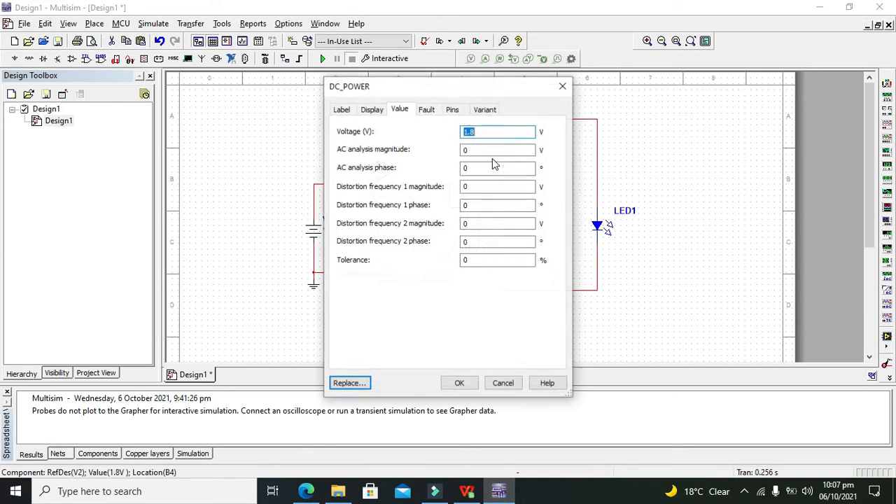
{"action": "type", "text": "2.2"}
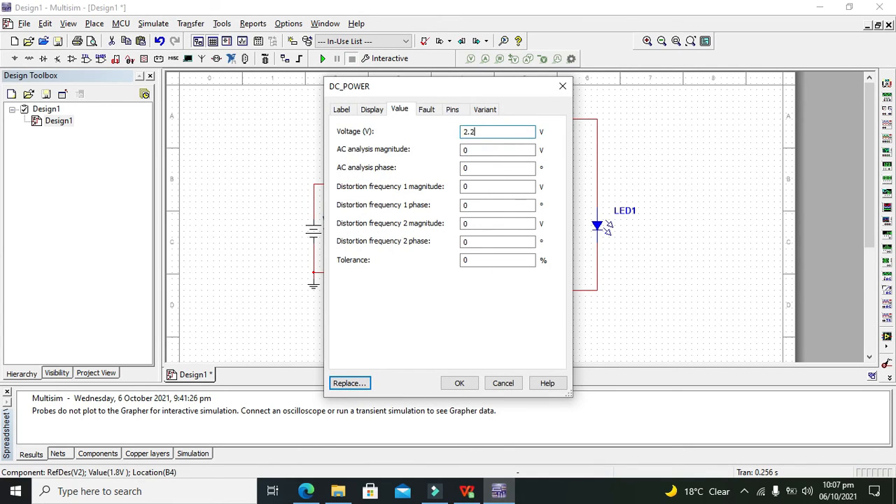
{"action": "left_click", "coordinate": [460, 383]}
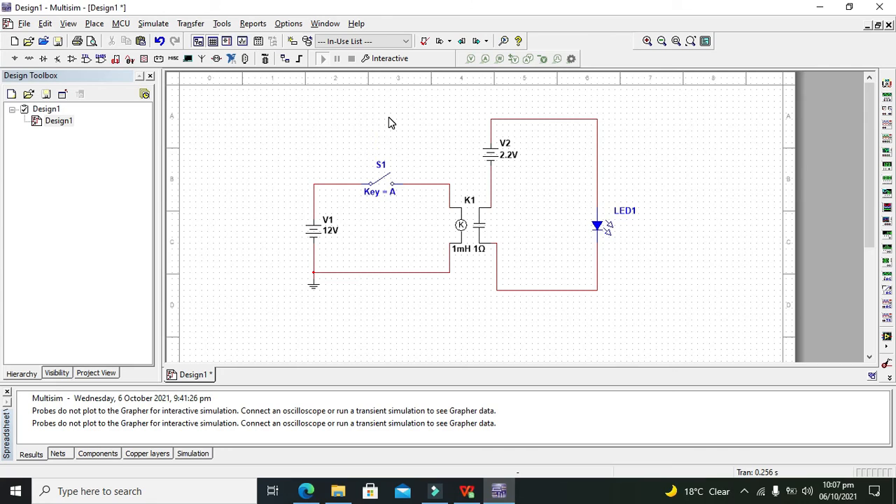
{"action": "mouse_move", "coordinate": [387, 183]}
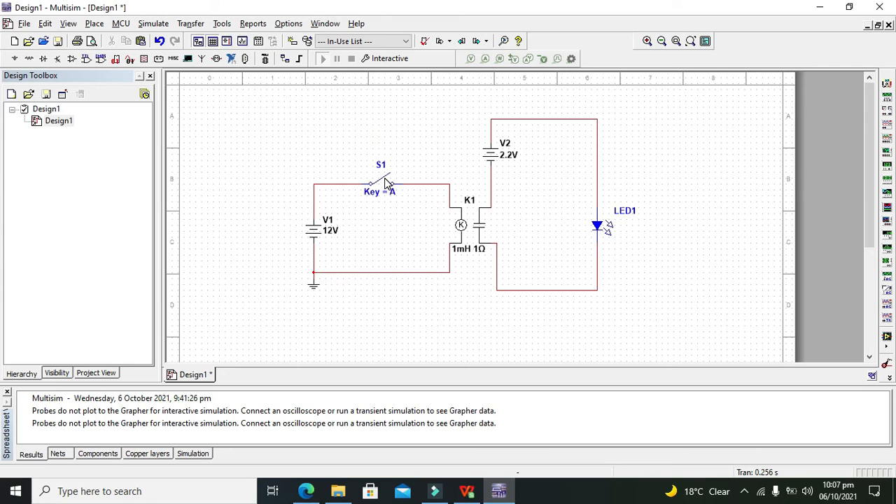
Rerun the simulation, close S1 to light LED1, then stop it
{"action": "left_click", "coordinate": [382, 178]}
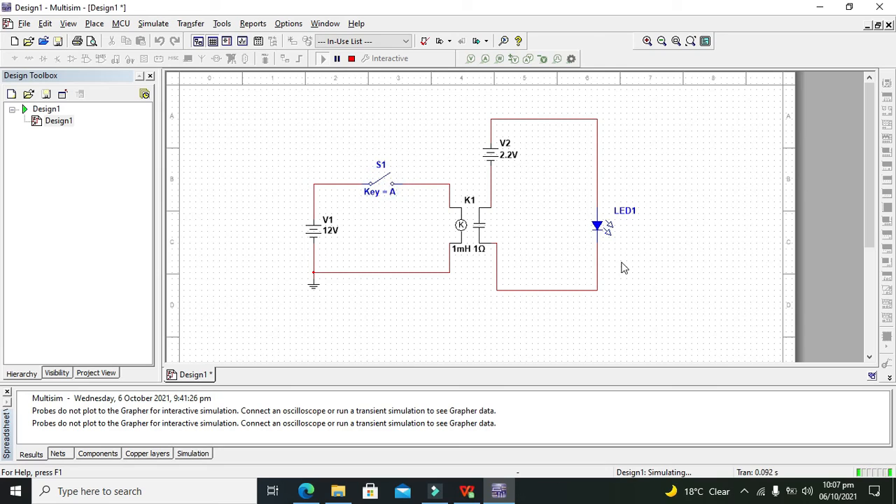
{"action": "mouse_move", "coordinate": [613, 233]}
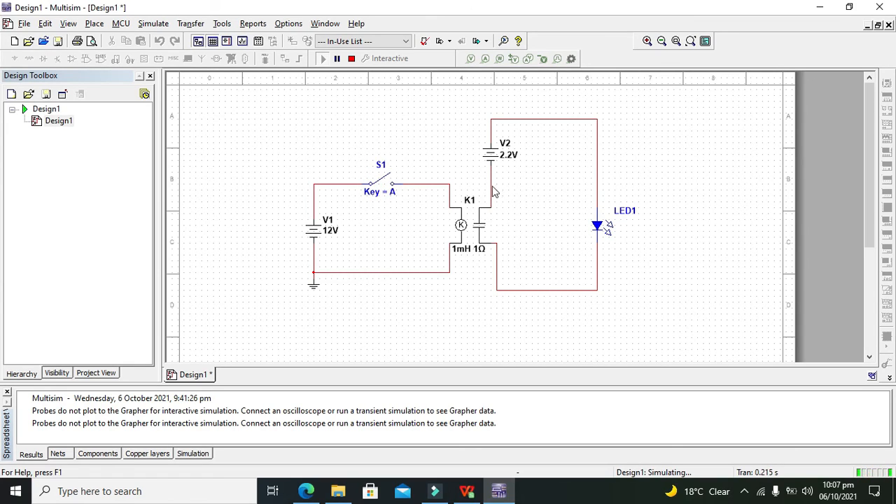
{"action": "mouse_move", "coordinate": [566, 145]}
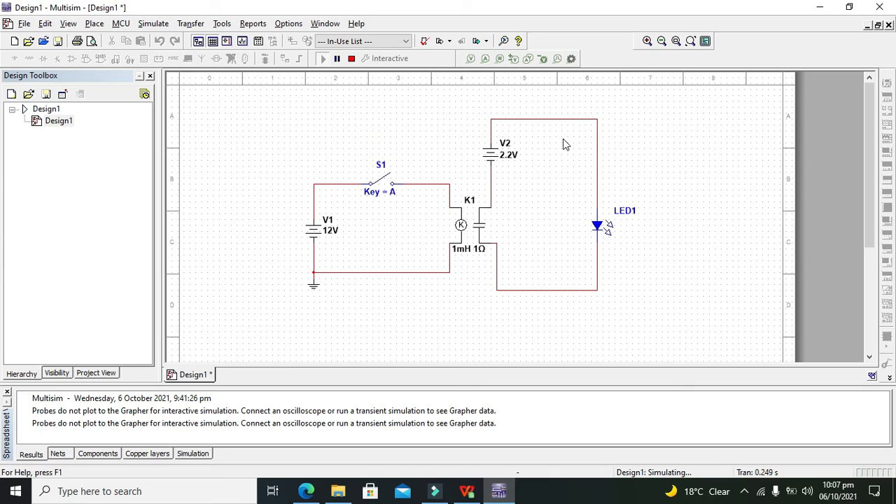
{"action": "mouse_move", "coordinate": [558, 296]}
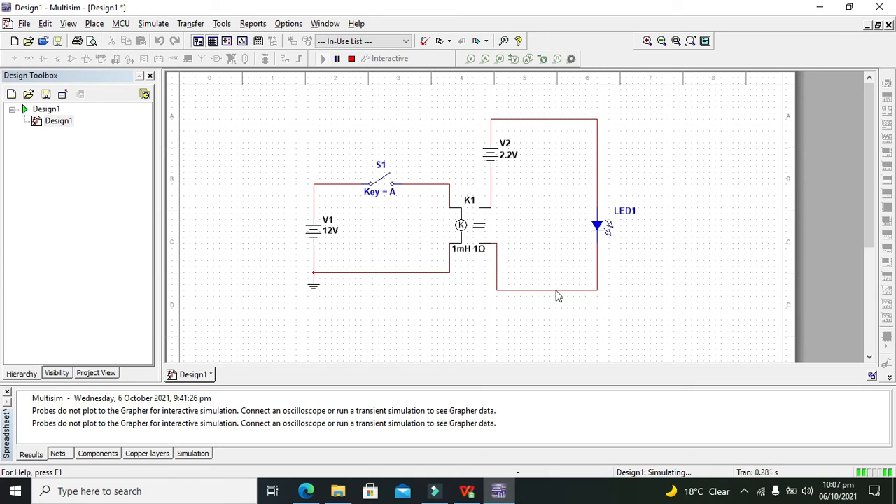
{"action": "mouse_move", "coordinate": [441, 197]}
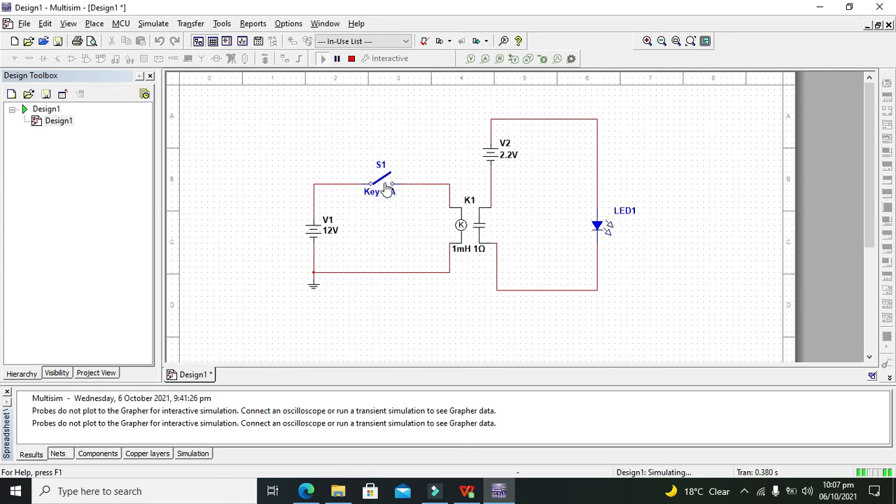
{"action": "left_click", "coordinate": [381, 184]}
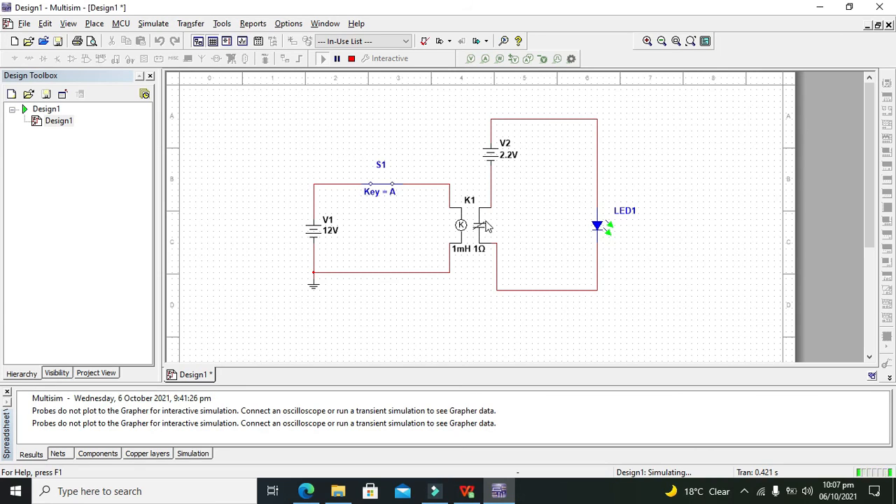
{"action": "mouse_move", "coordinate": [476, 236]}
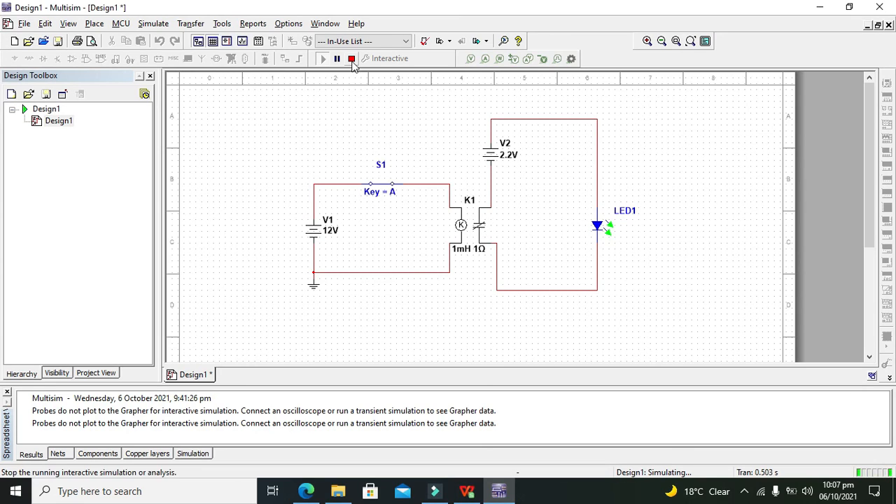
{"action": "mouse_move", "coordinate": [352, 59]}
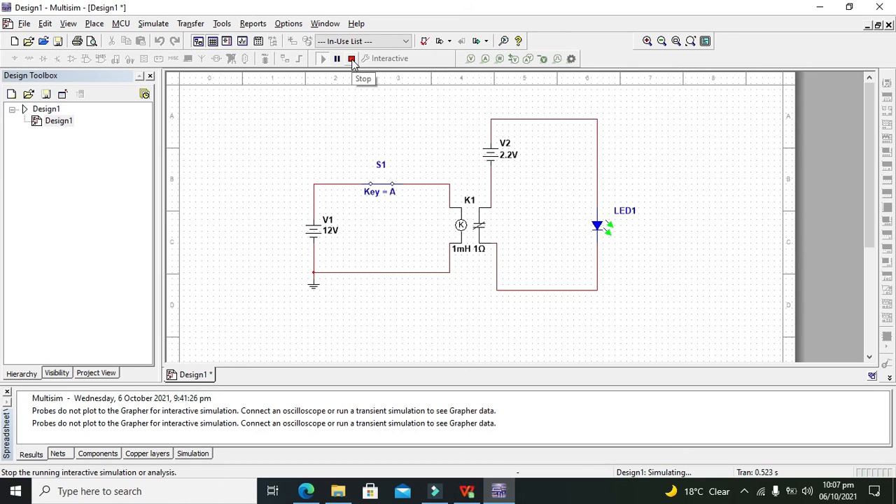
{"action": "left_click", "coordinate": [352, 58]}
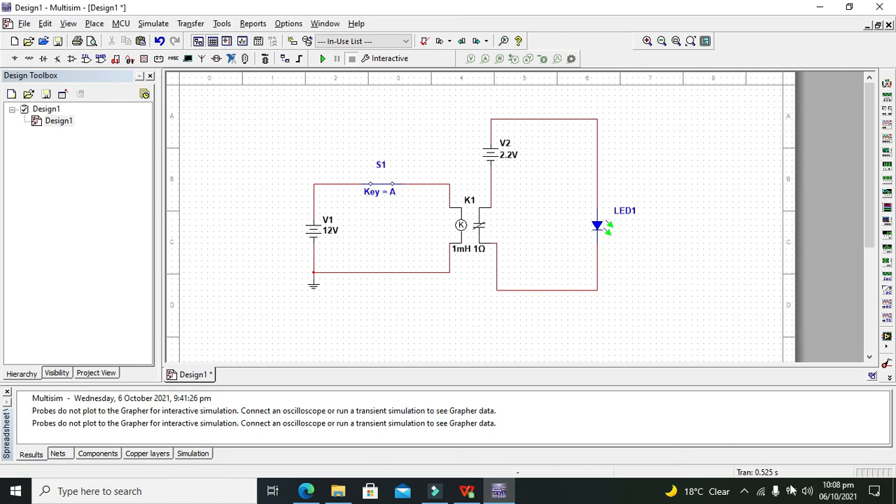